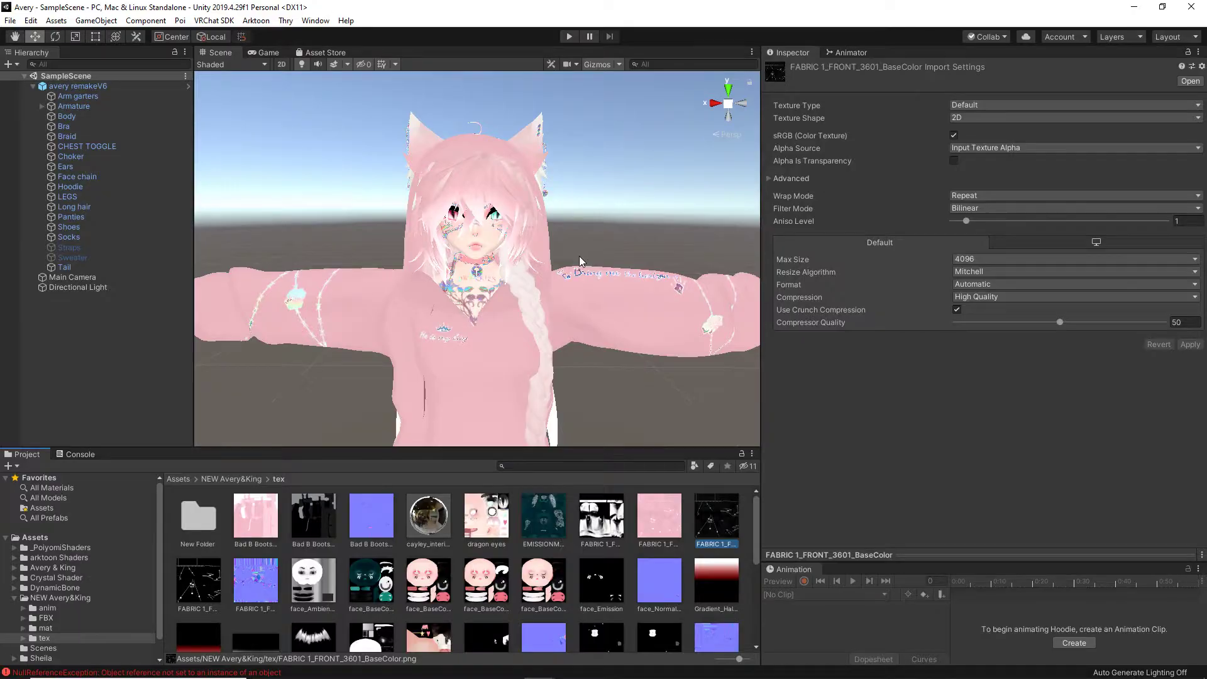
Select the hoodie and open its Poiyomi Toon material's main texture image
click(70, 186)
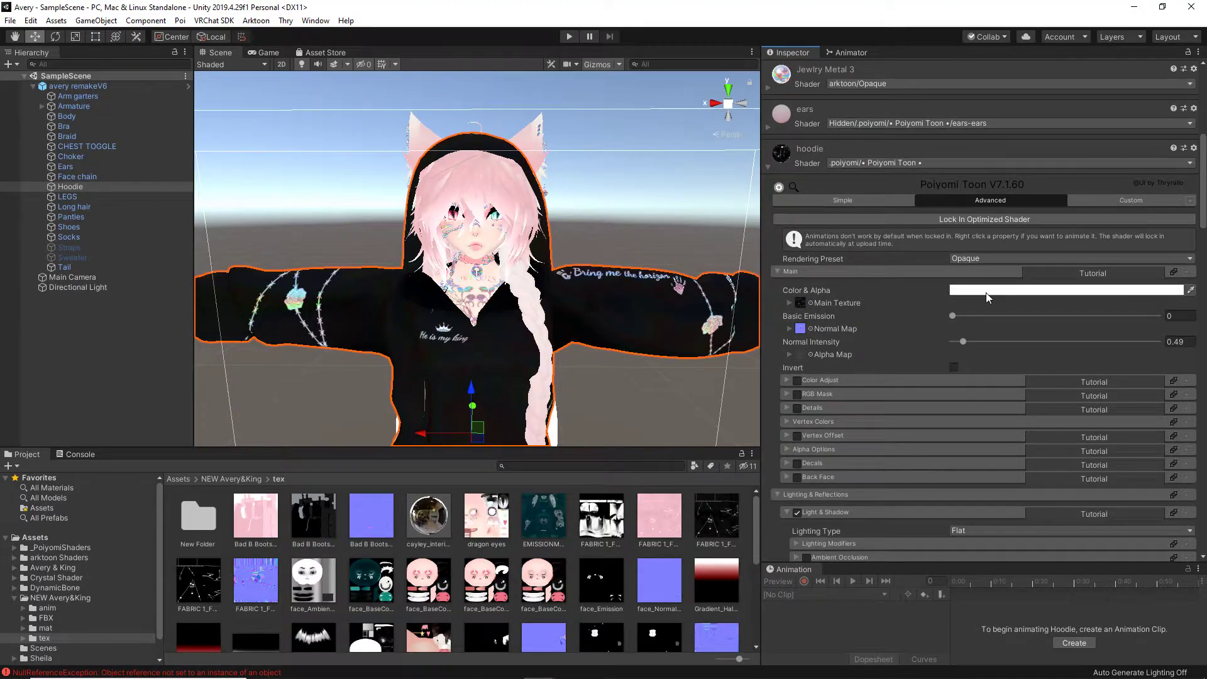
click(1066, 289)
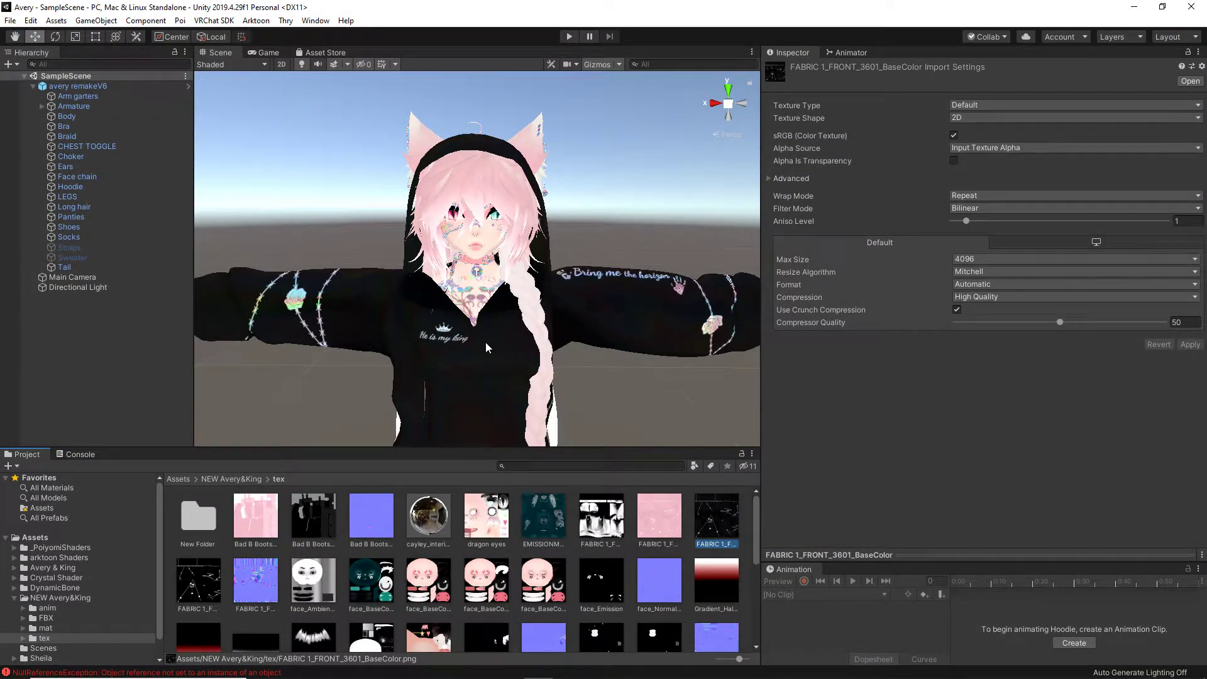
click(69, 186)
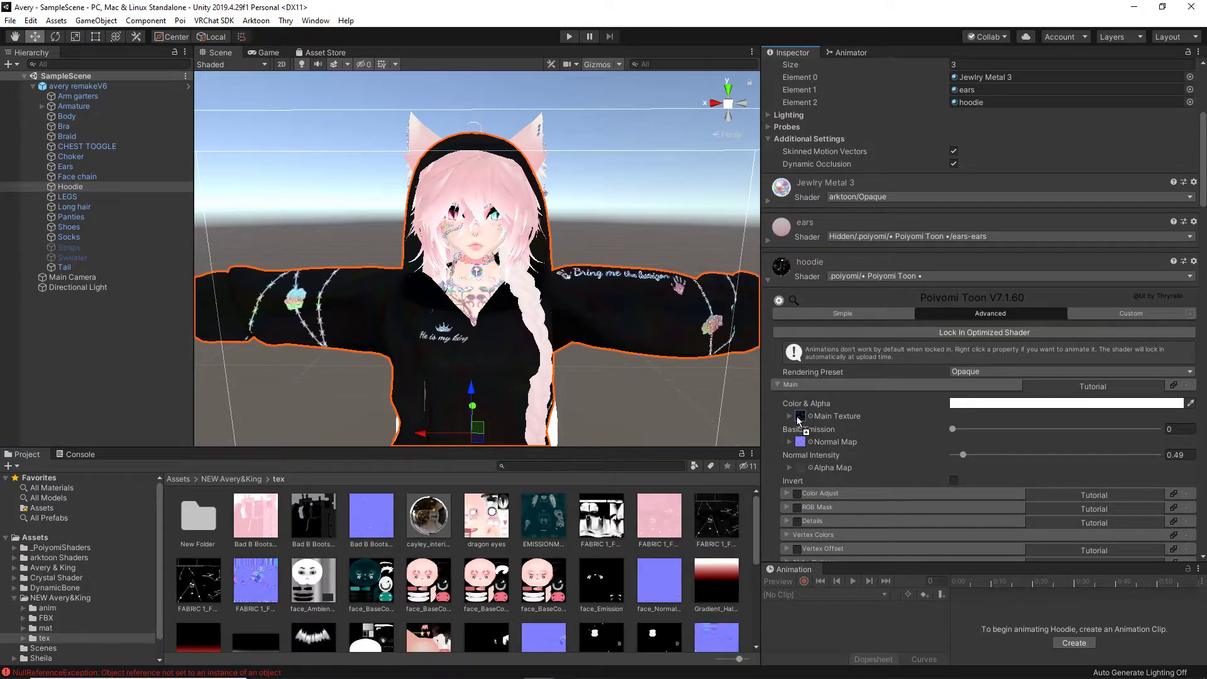
click(799, 416)
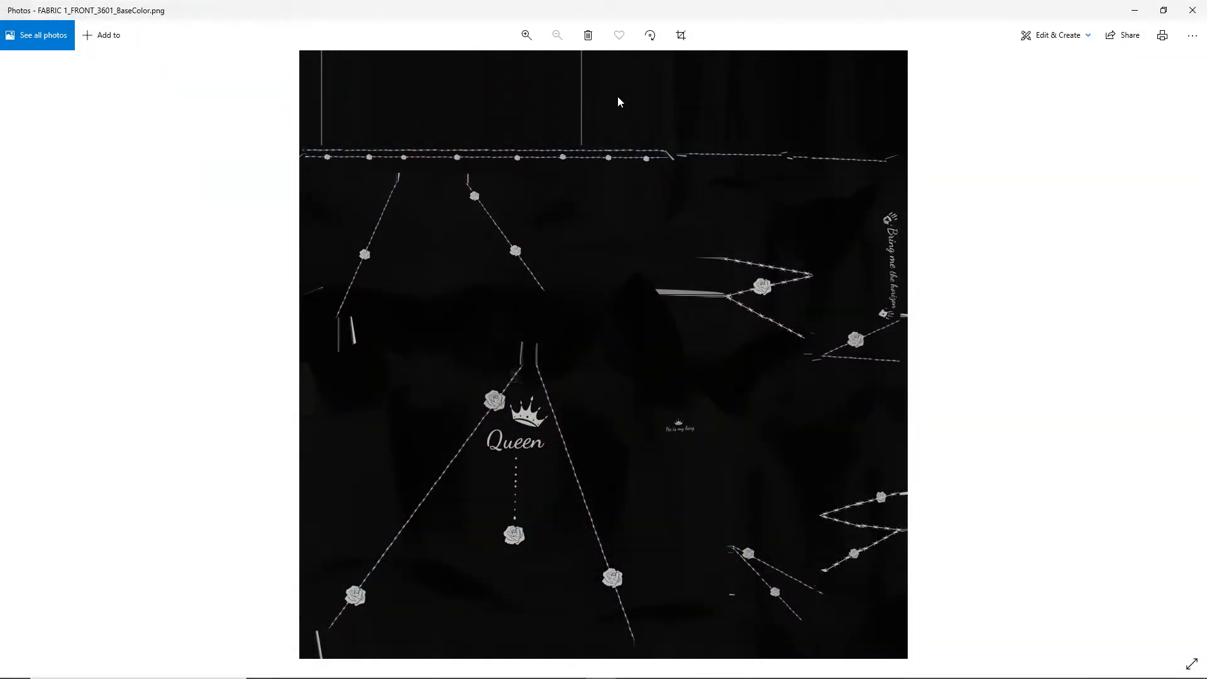
mouse_move(724, 257)
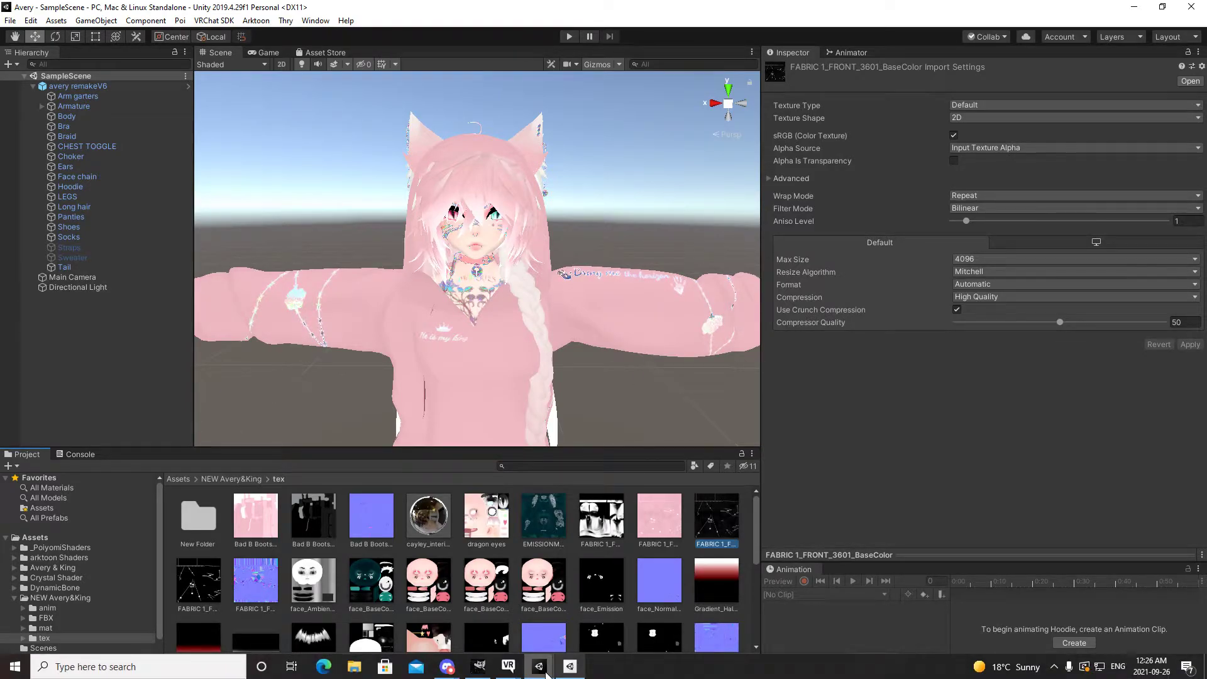
Switch to GIMP's FABRIC 1_FRONT_3601_BaseColor image and bring up the foreground colour editor
click(479, 667)
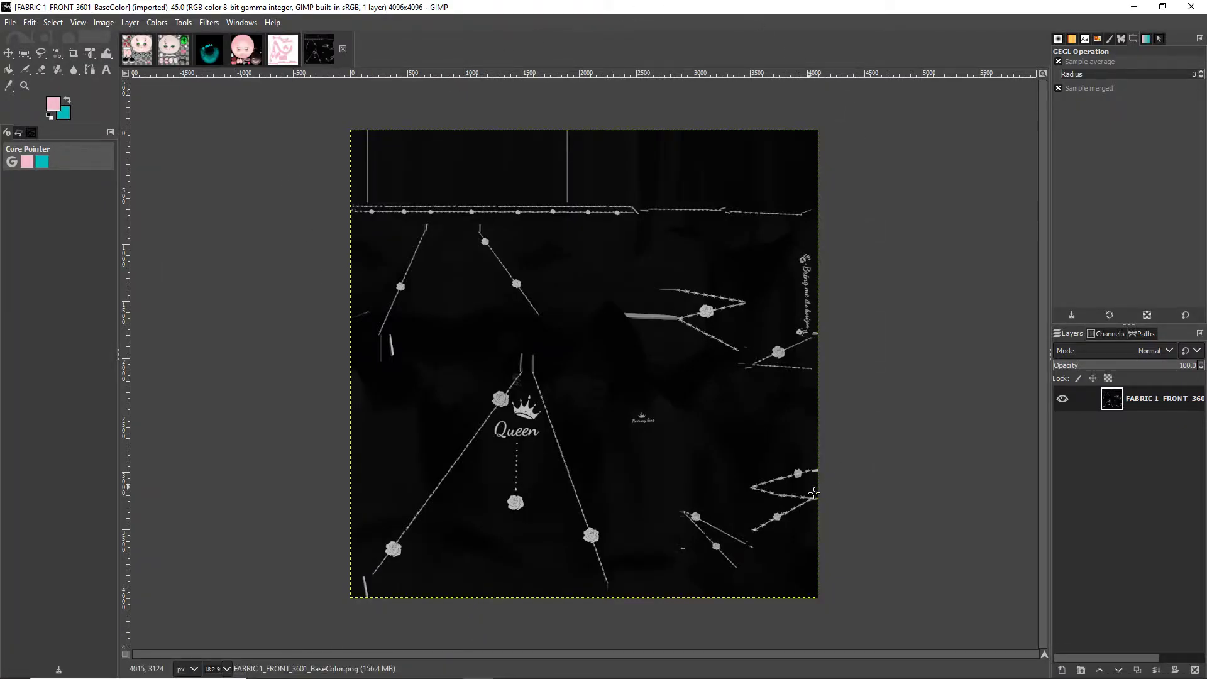
mouse_move(321, 326)
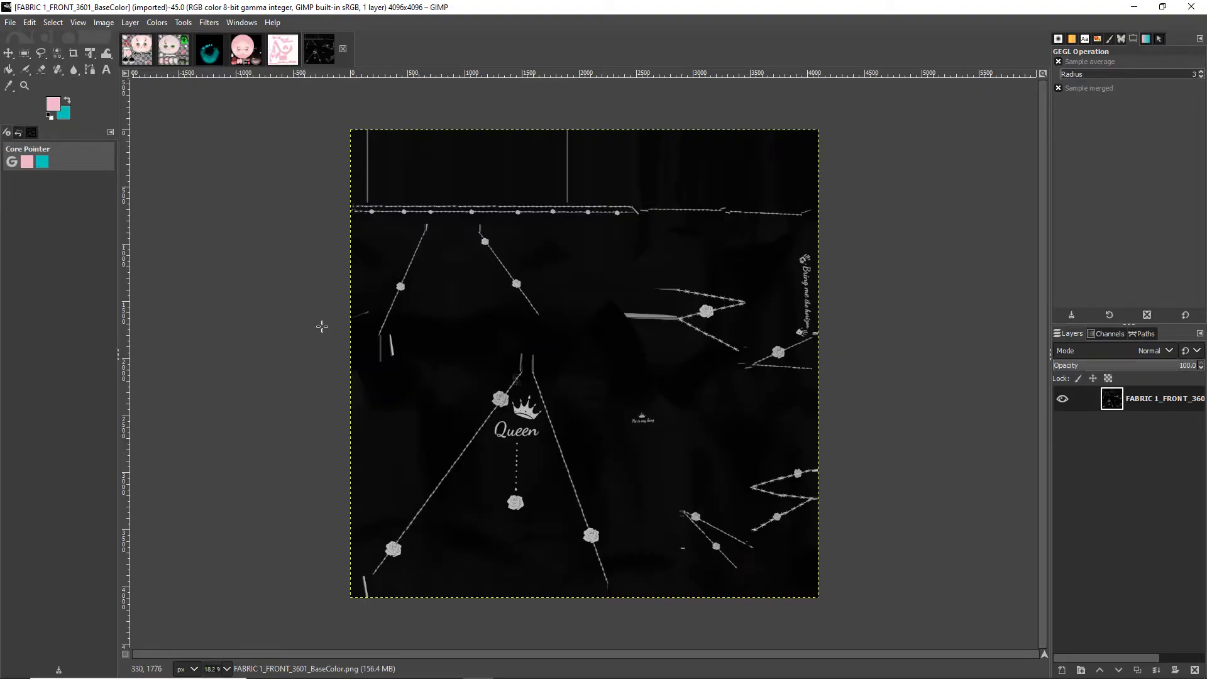
click(10, 21)
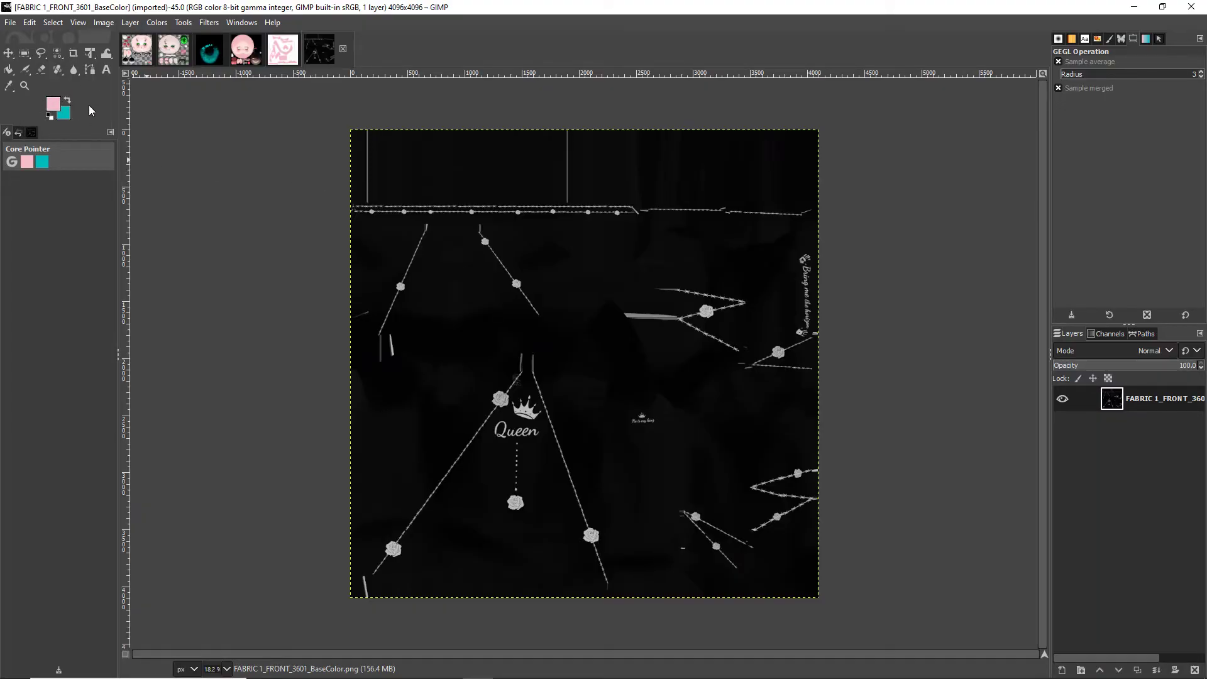
click(67, 99)
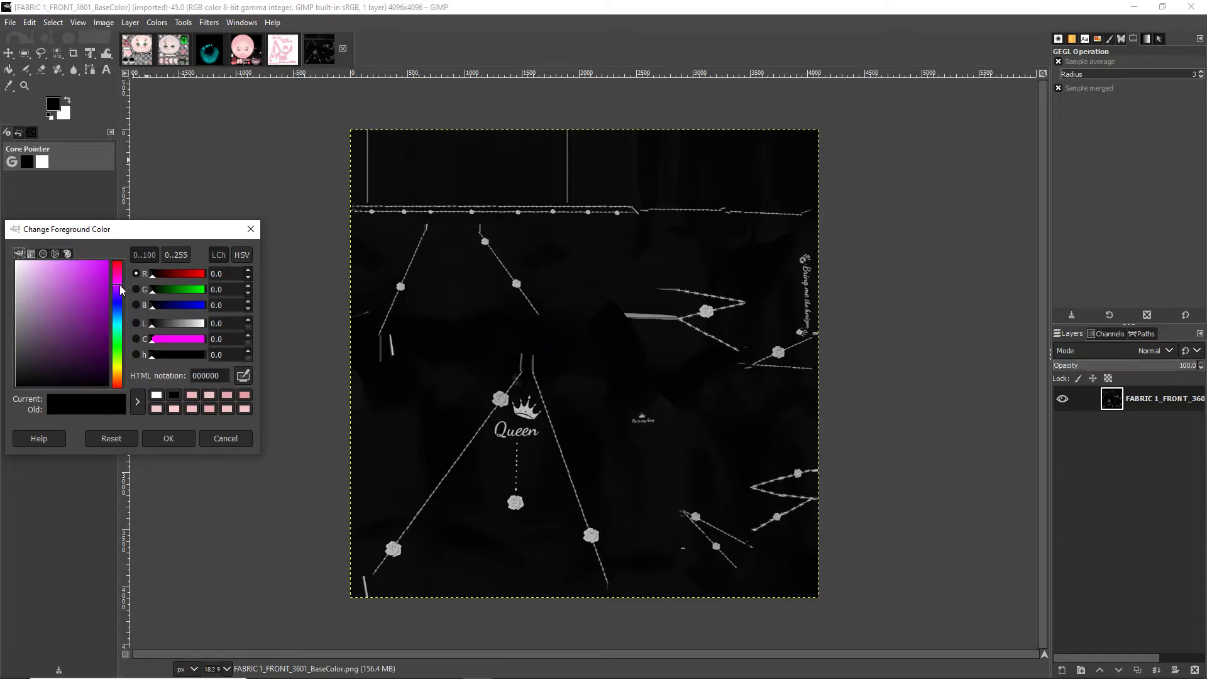
Set GIMP's foreground colour to a pink-purple shade and open the Colors menu
click(67, 258)
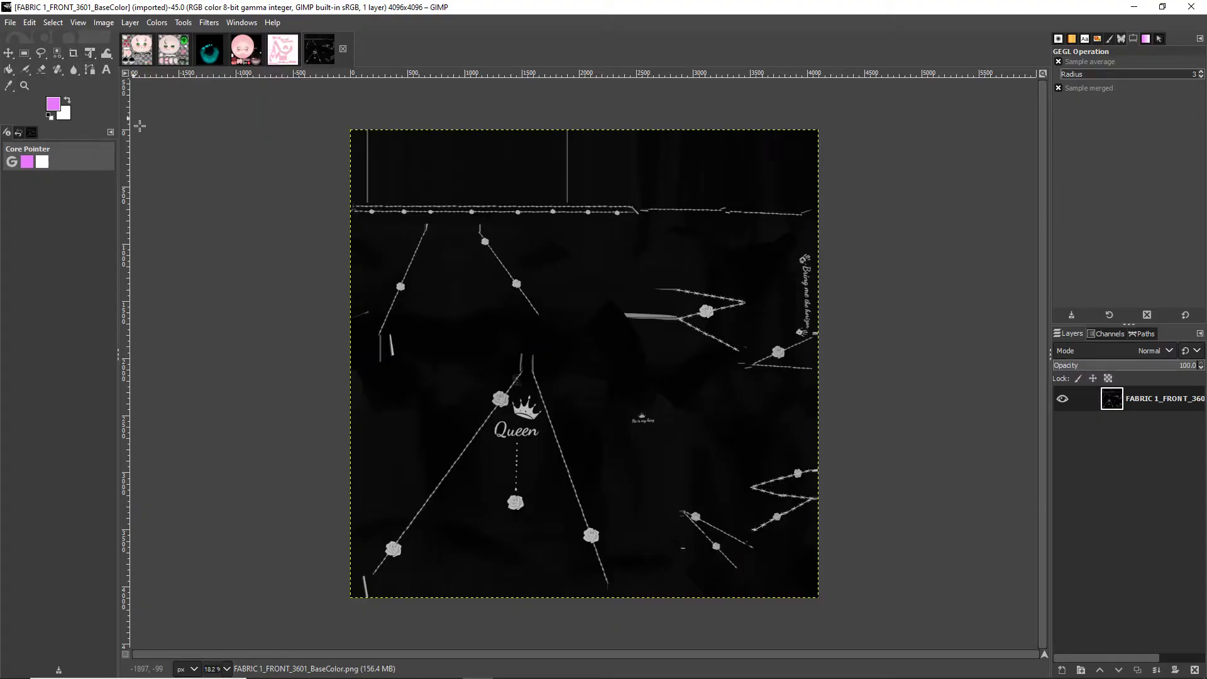
mouse_move(887, 435)
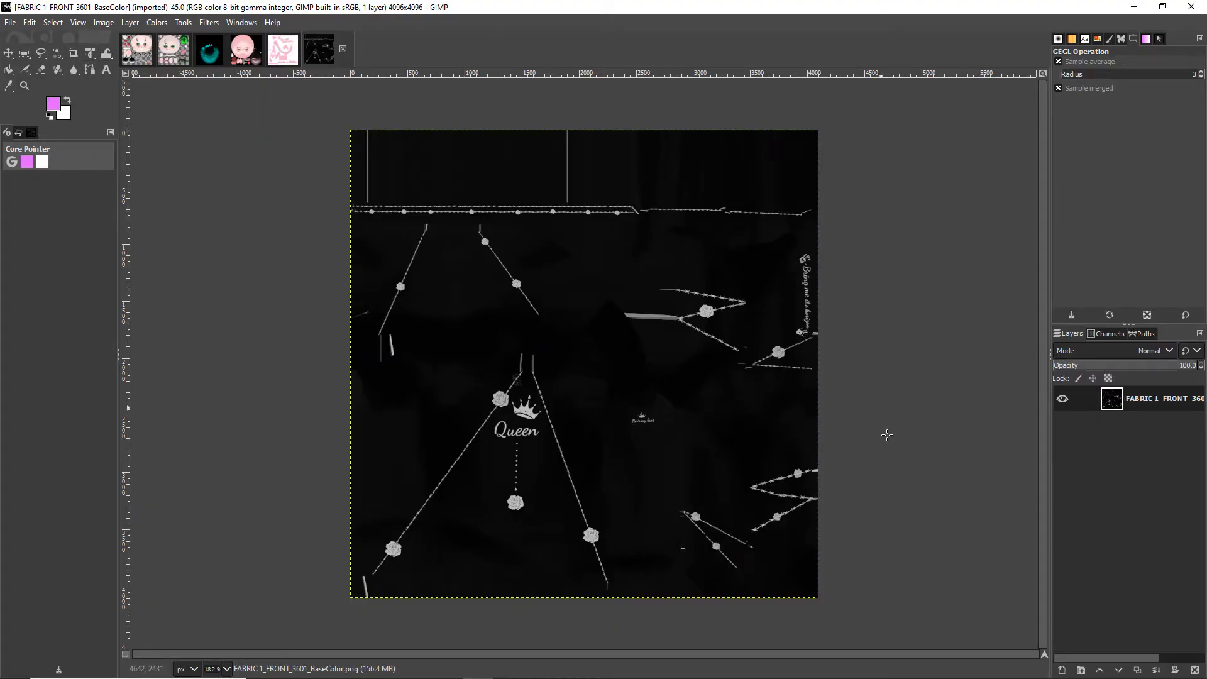
mouse_move(398, 168)
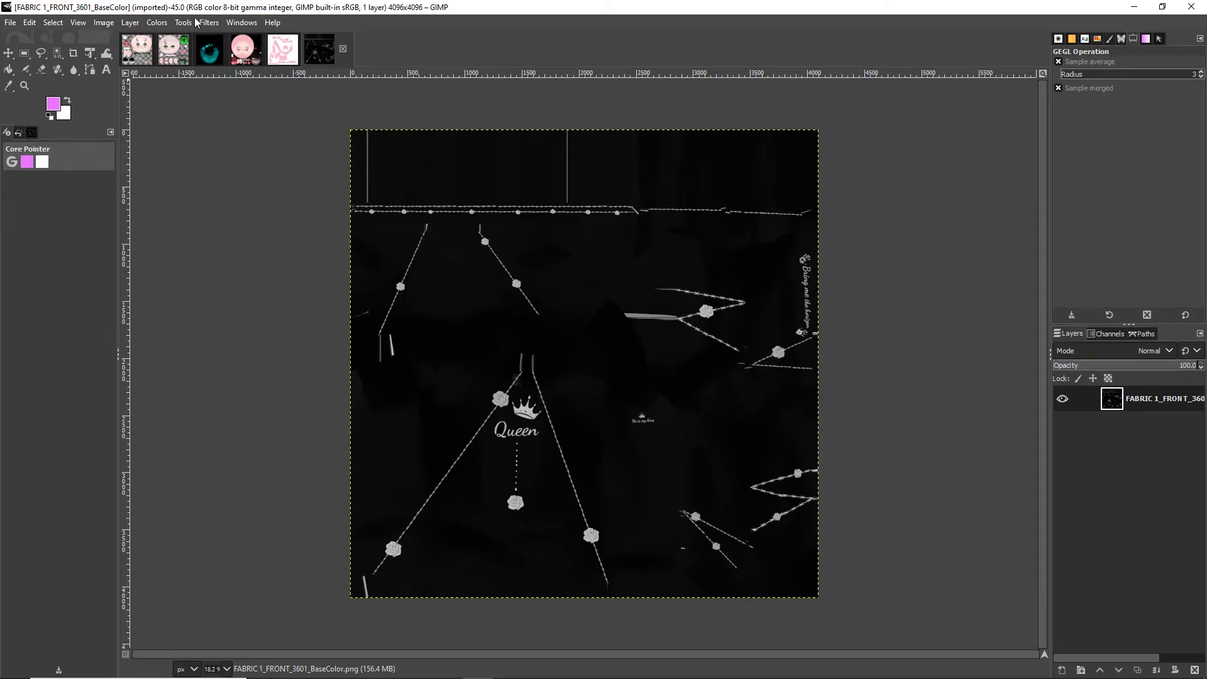
click(157, 21)
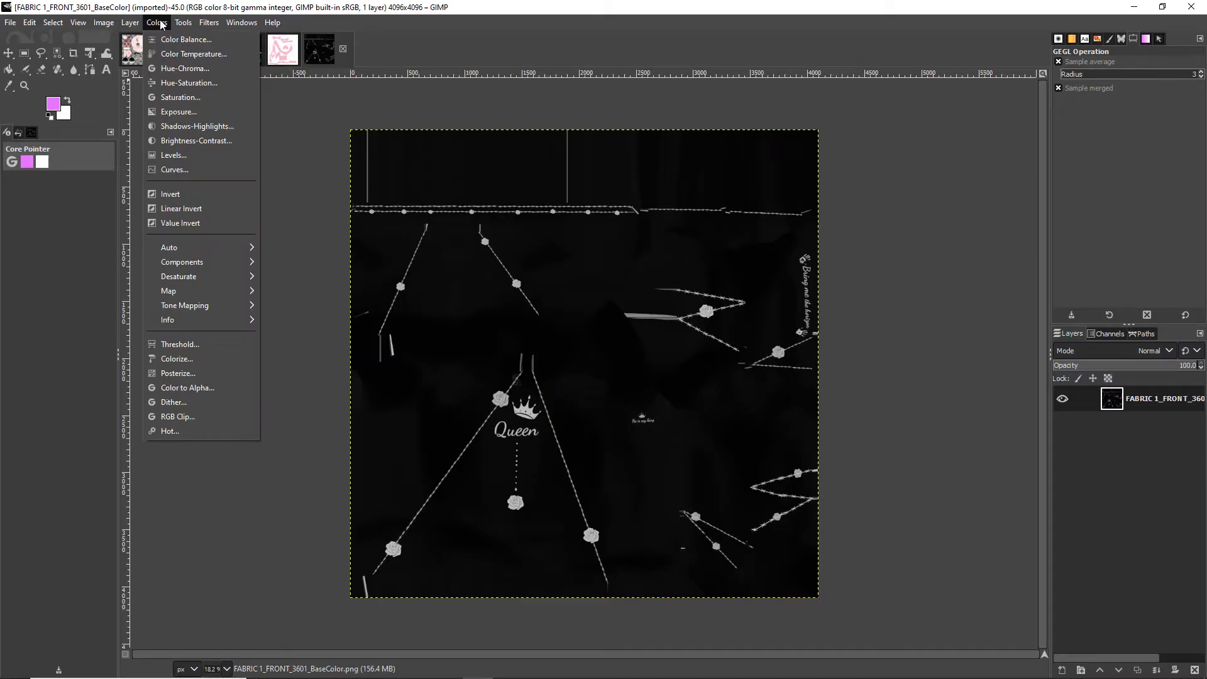
mouse_move(182, 291)
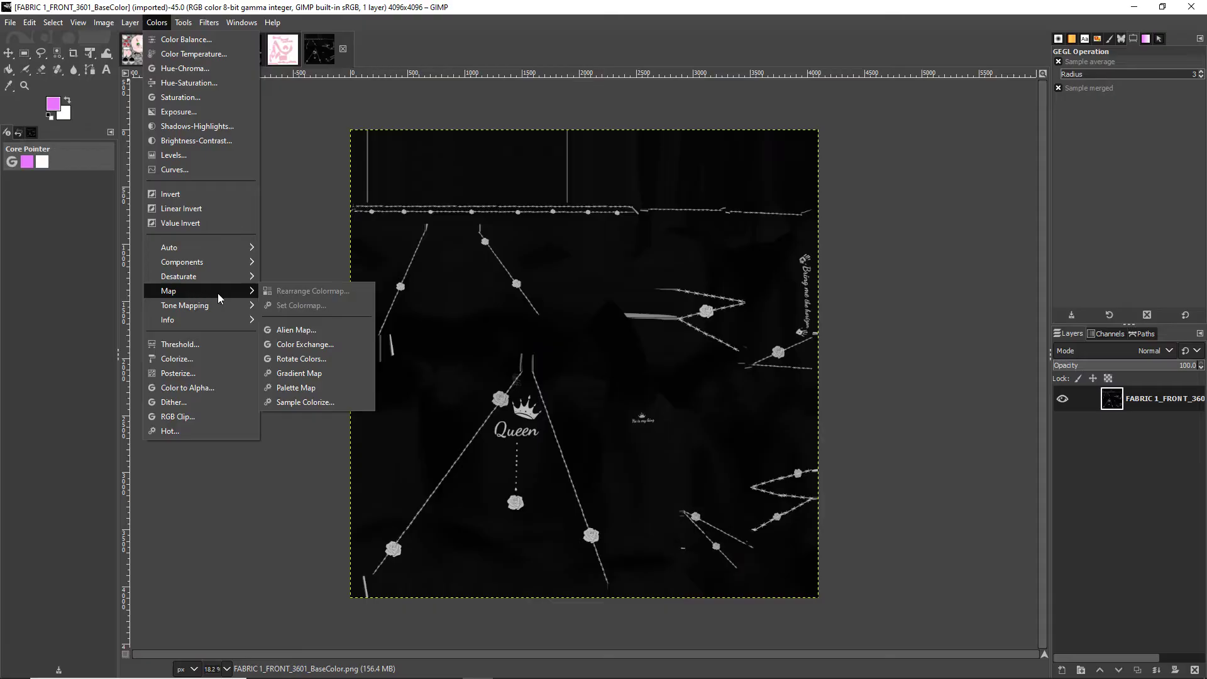
mouse_move(298, 373)
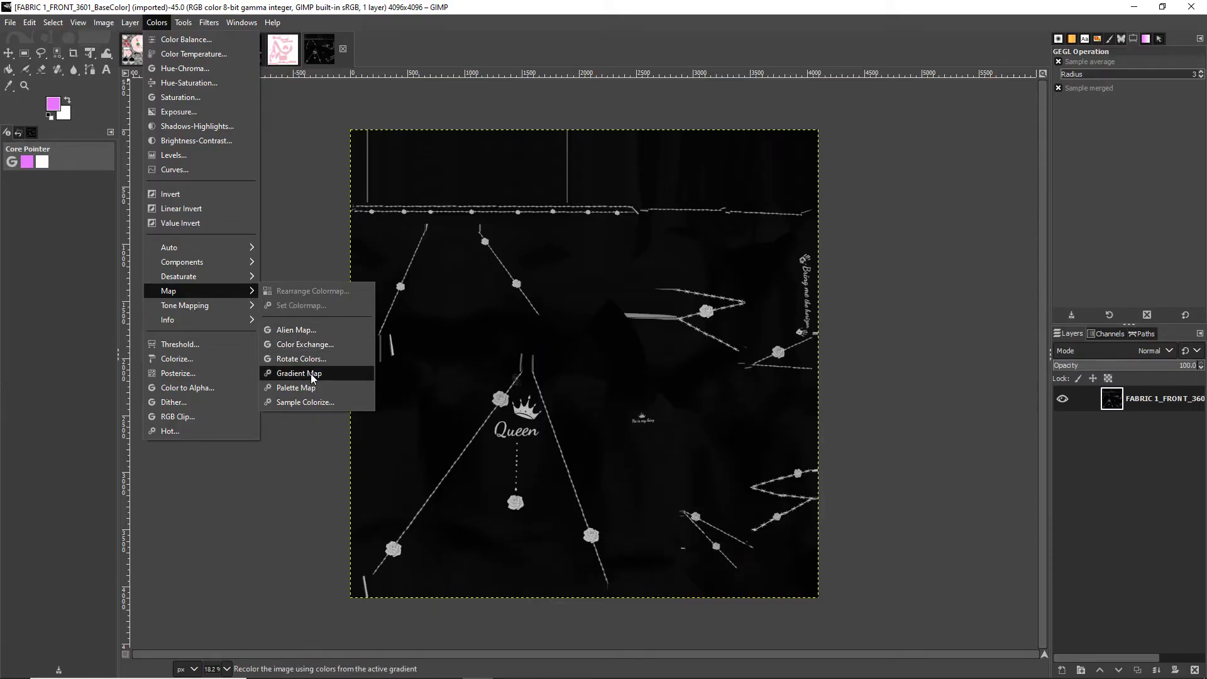
Recolour the black hoodie texture pink with a gradient map, keeping white stitching
click(298, 373)
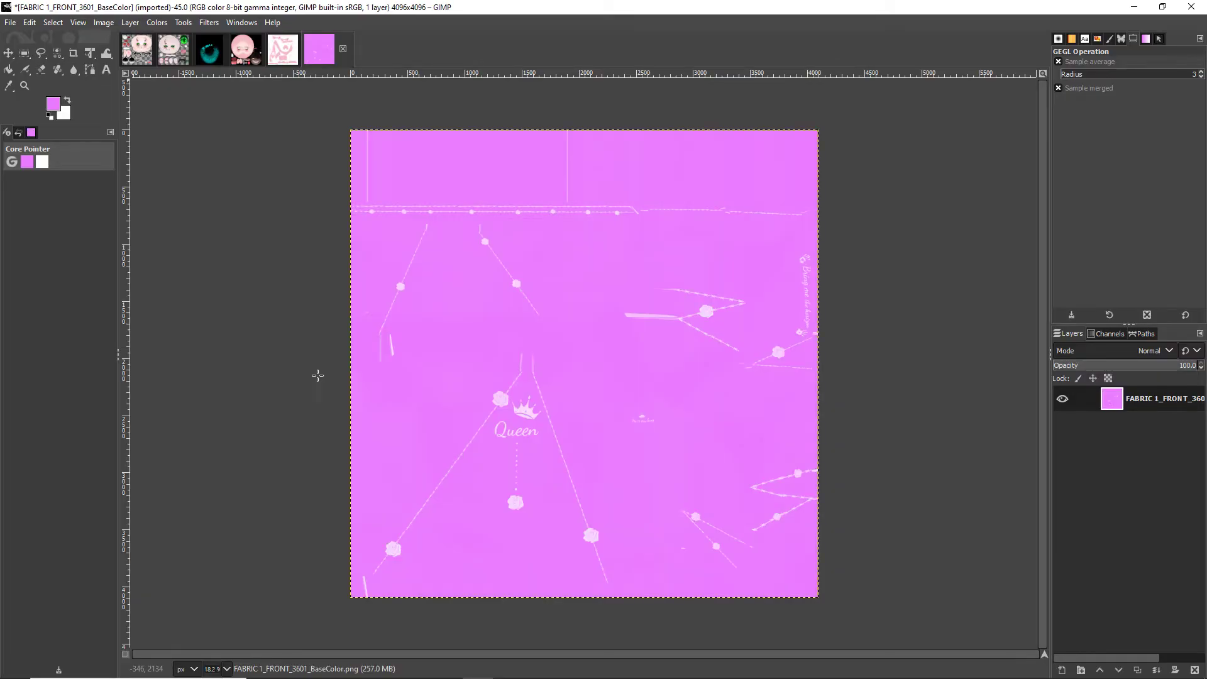
mouse_move(506, 342)
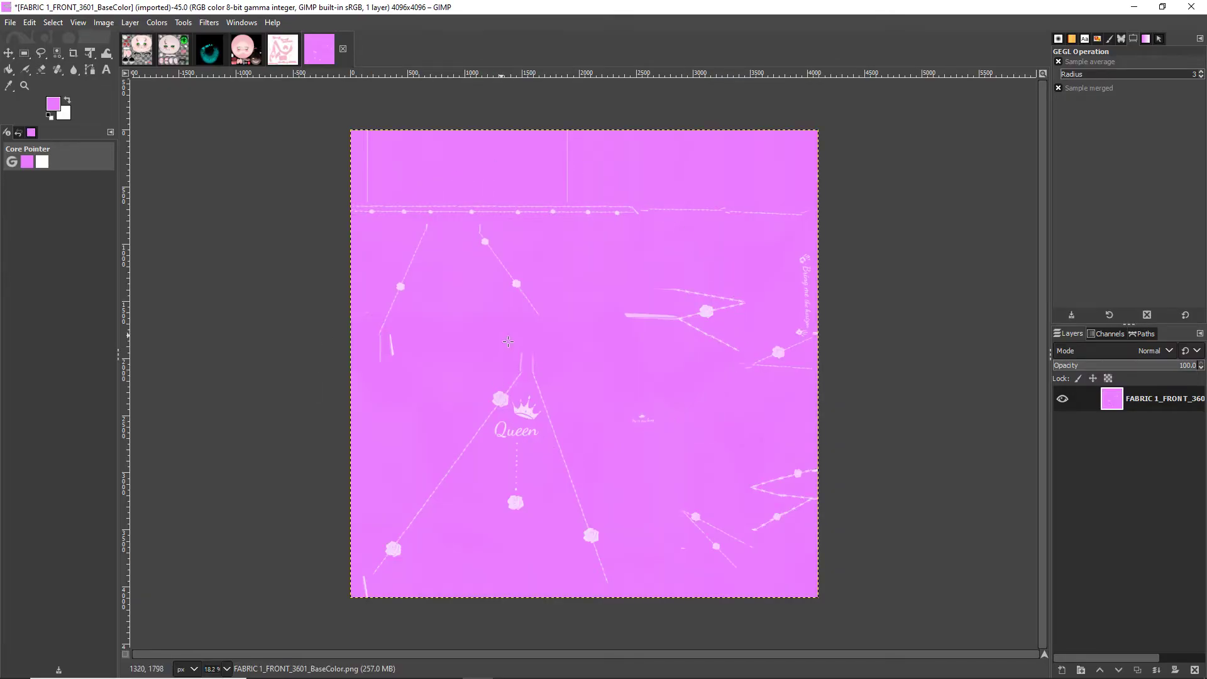
mouse_move(508, 278)
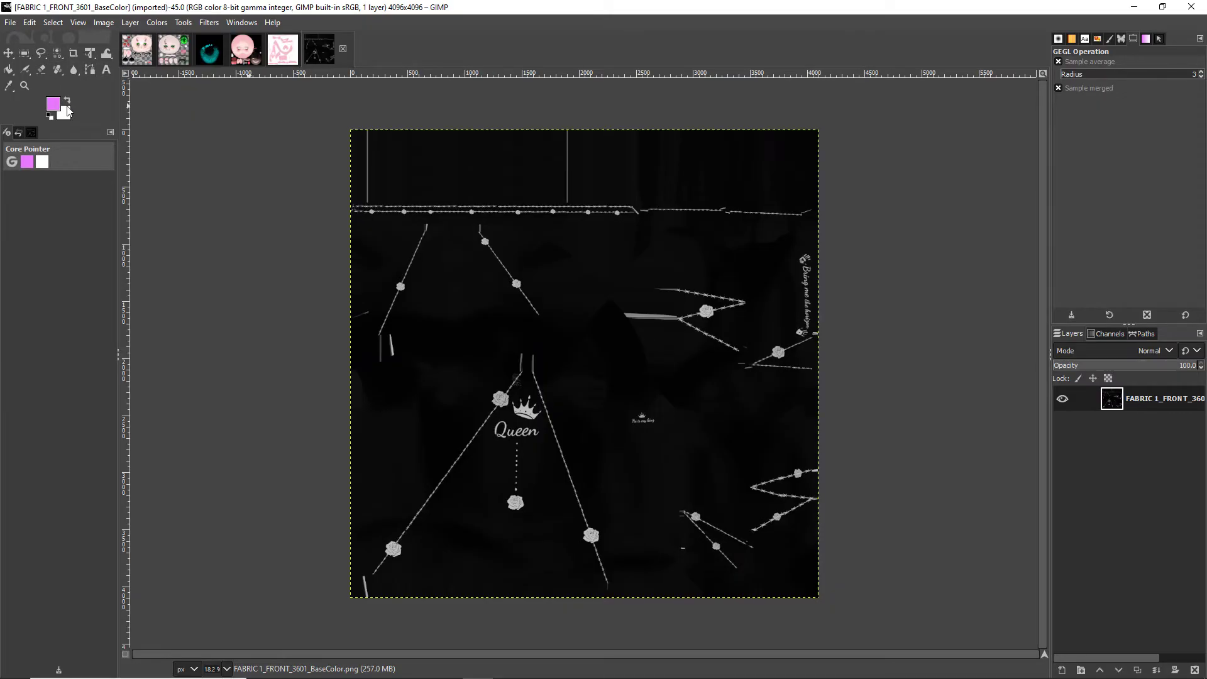
Change the foreground colour to a light pink and open the Colors menu
click(52, 104)
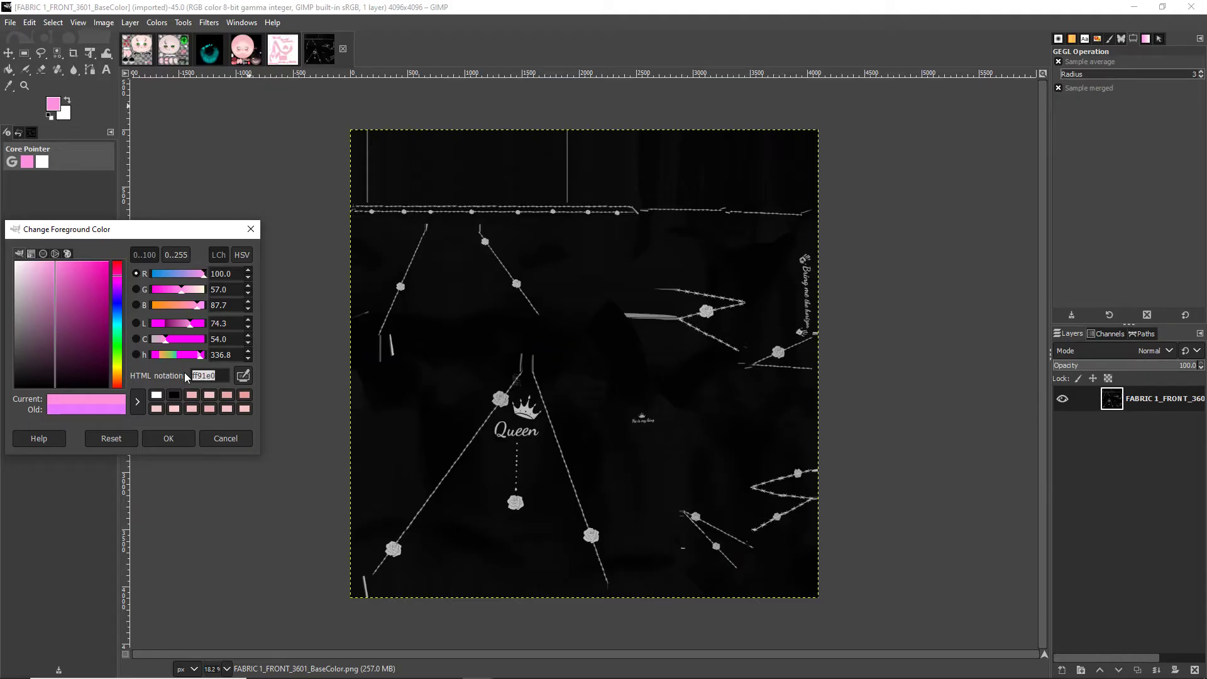
click(168, 438)
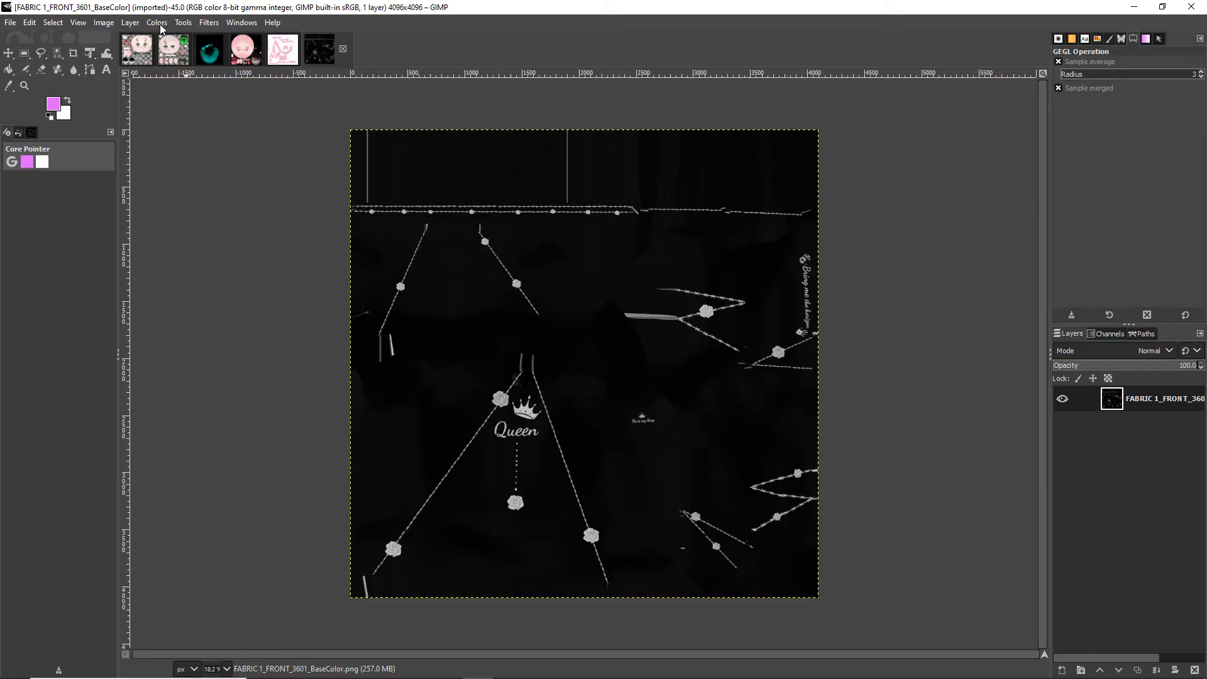
click(157, 21)
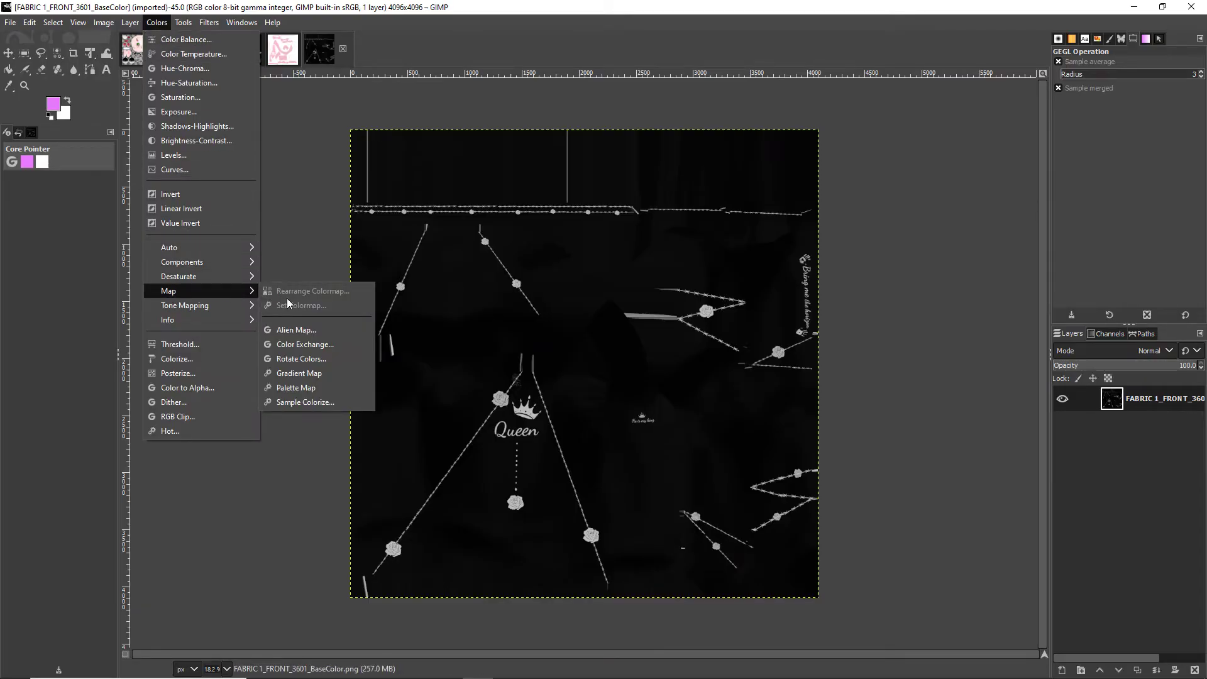
Exchange black for pink ff91e0 using Color Exchange on the hoodie texture
click(303, 344)
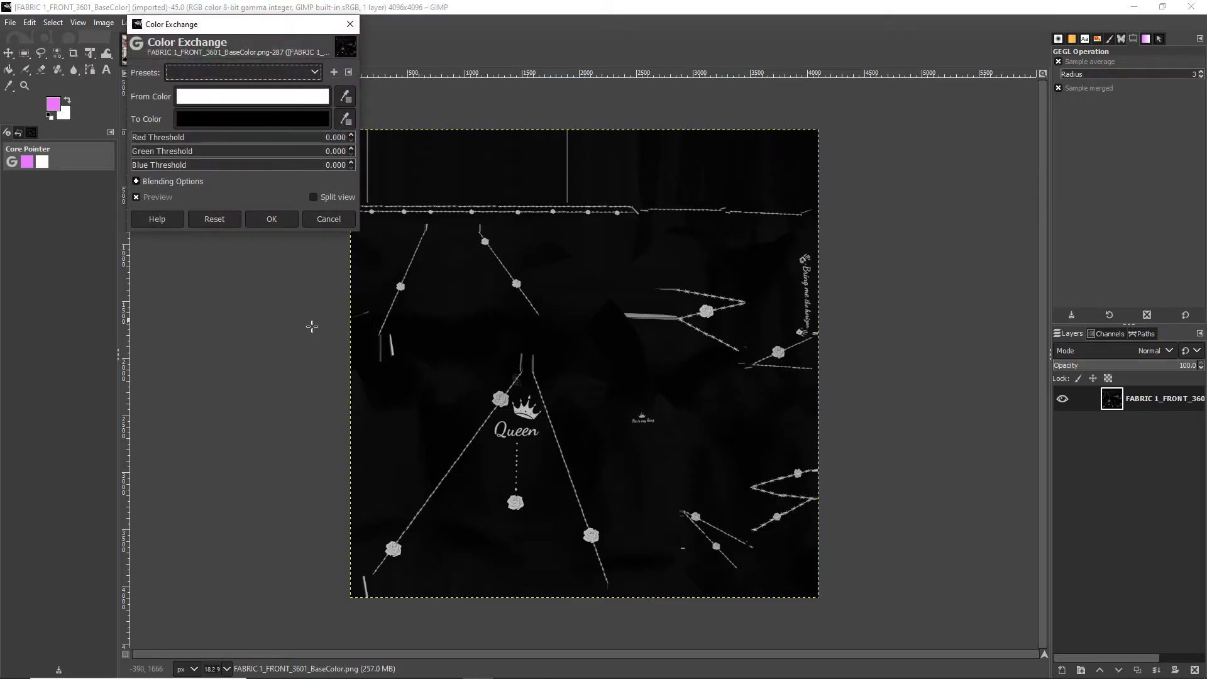
mouse_move(212, 100)
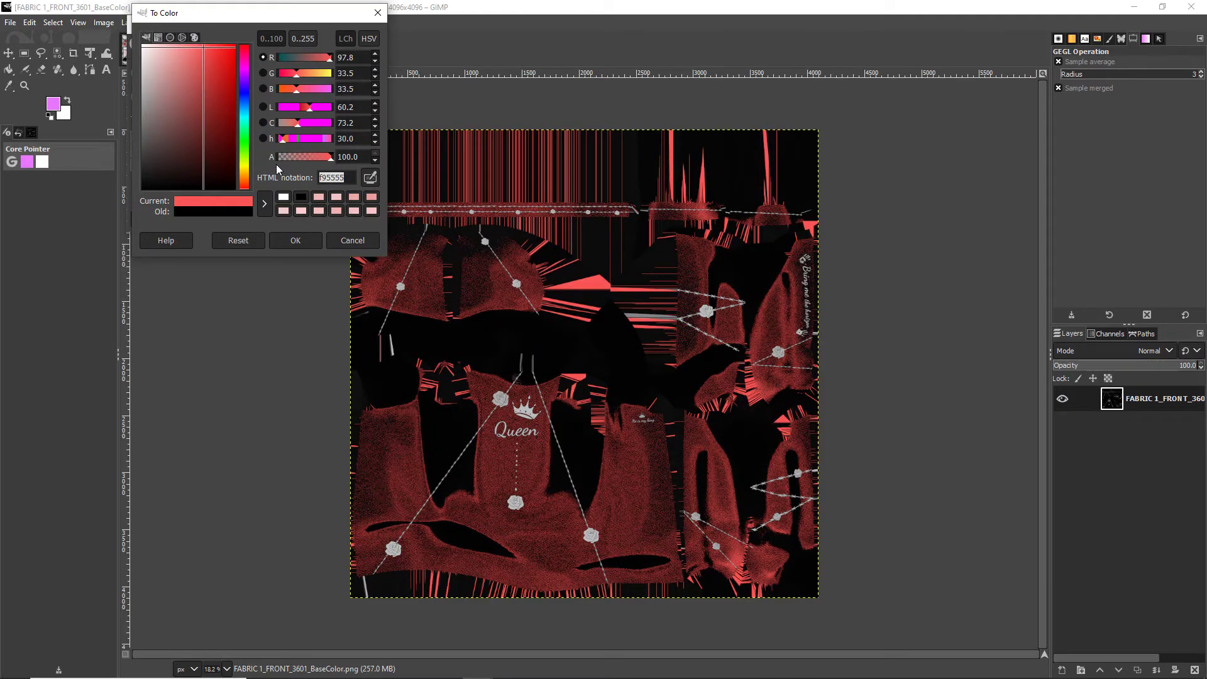
text(ff91e0)
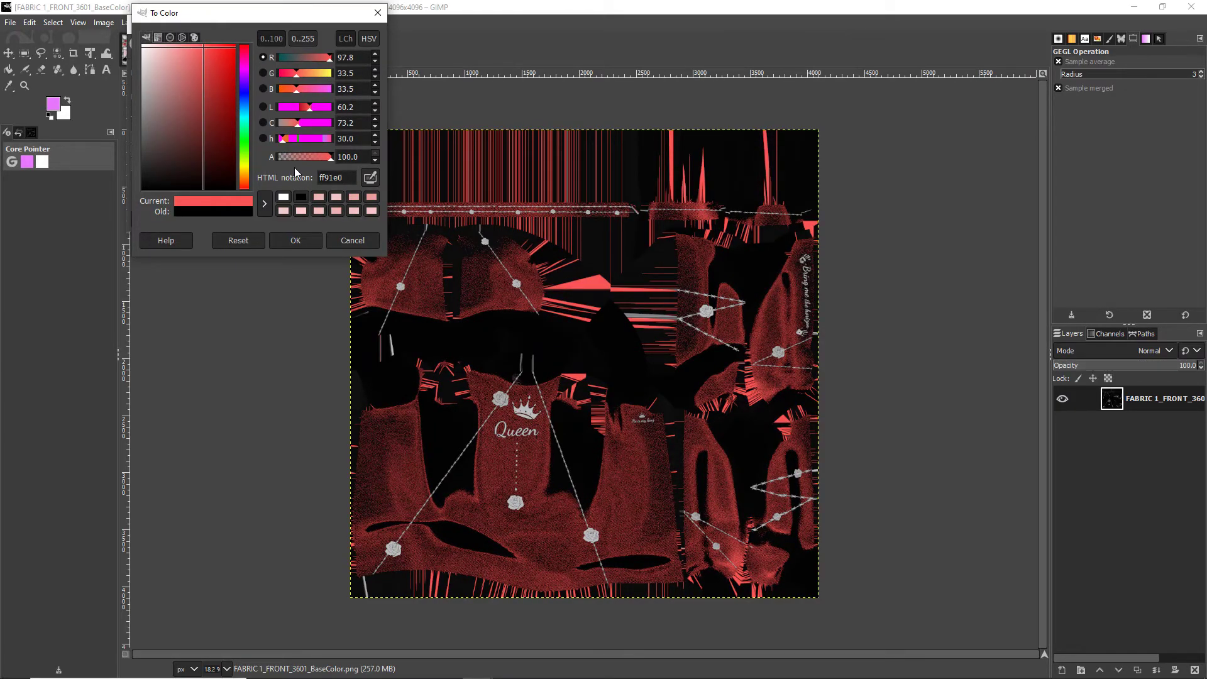
click(294, 240)
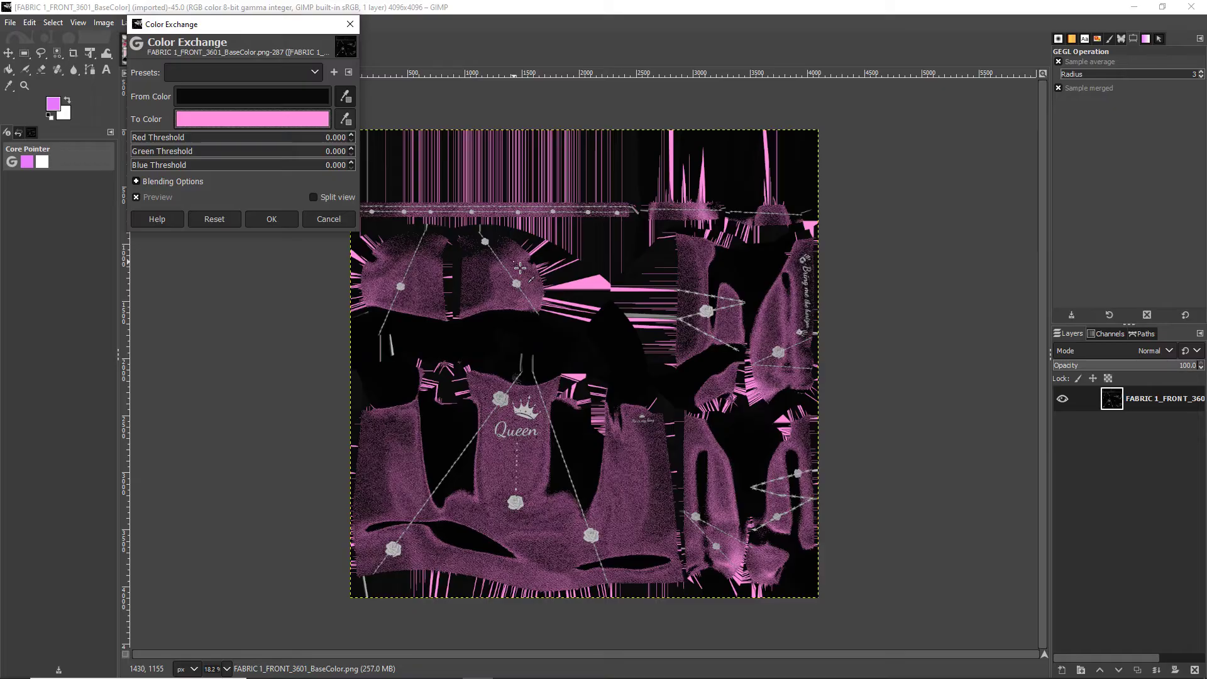
mouse_move(500, 230)
text(1.000)
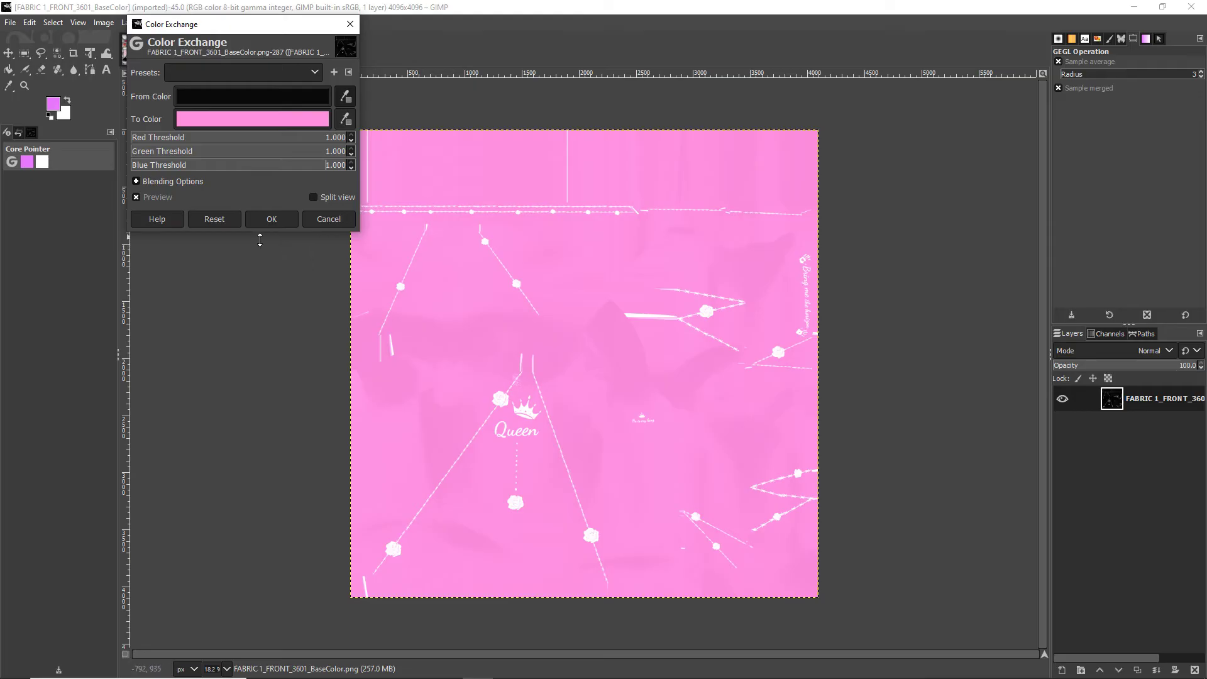
click(271, 219)
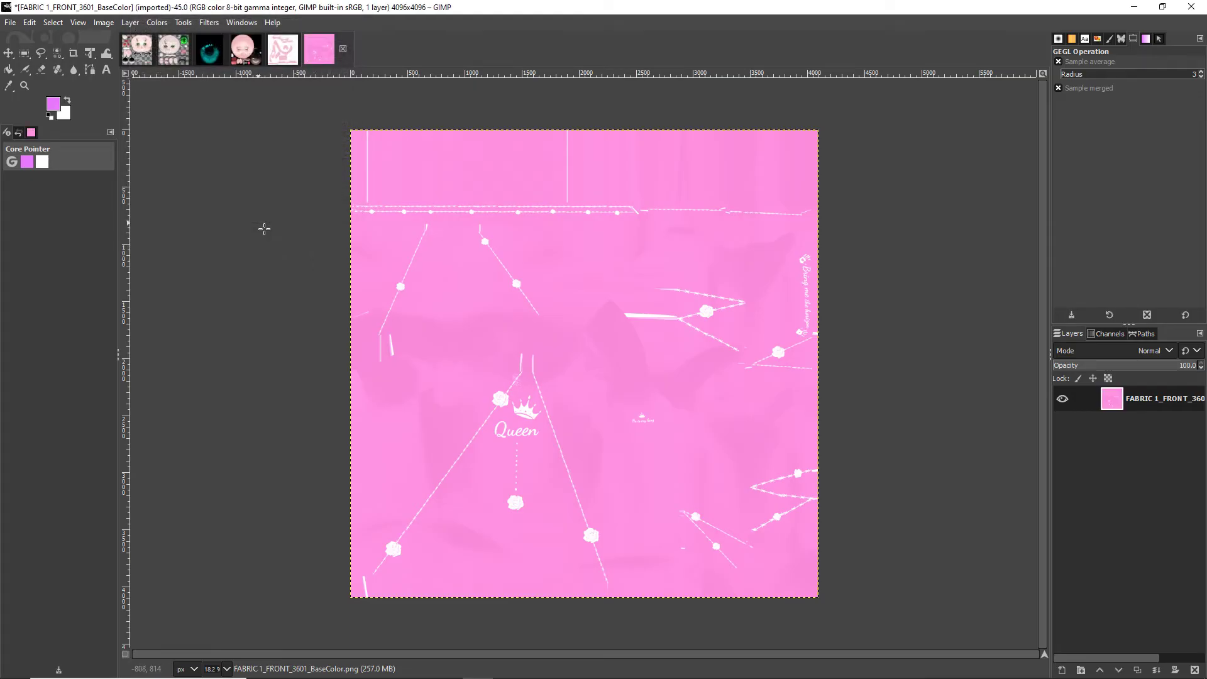
mouse_move(296, 237)
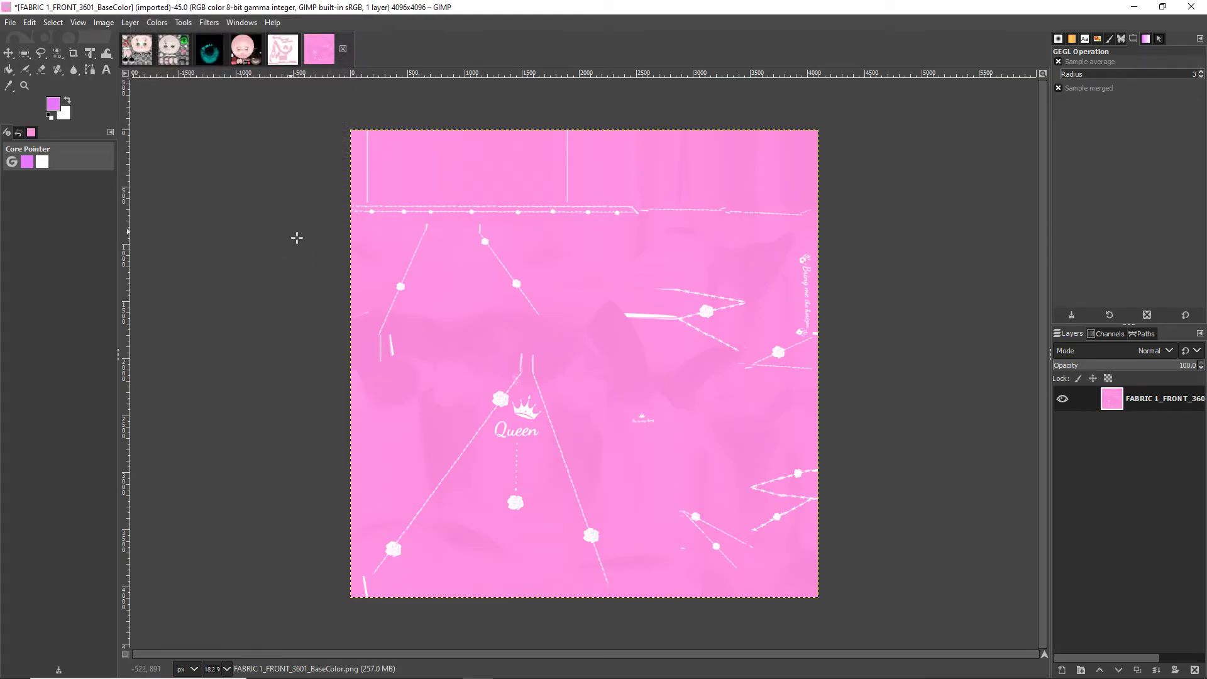
mouse_move(630, 335)
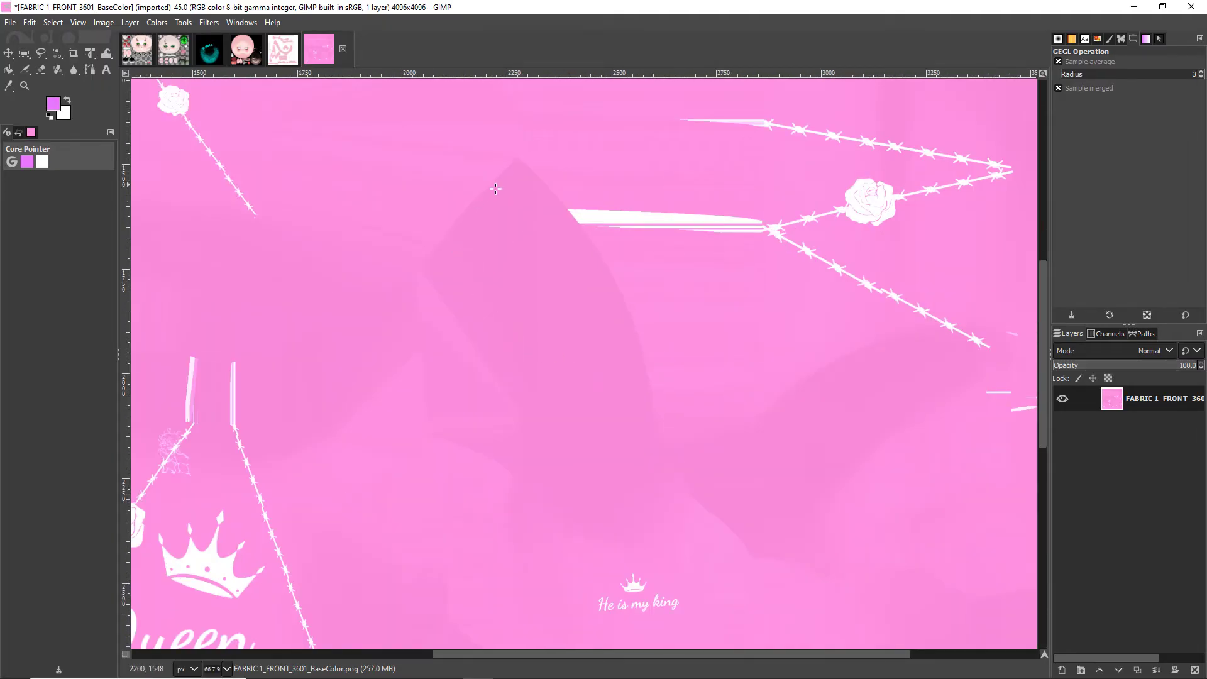
mouse_move(333, 247)
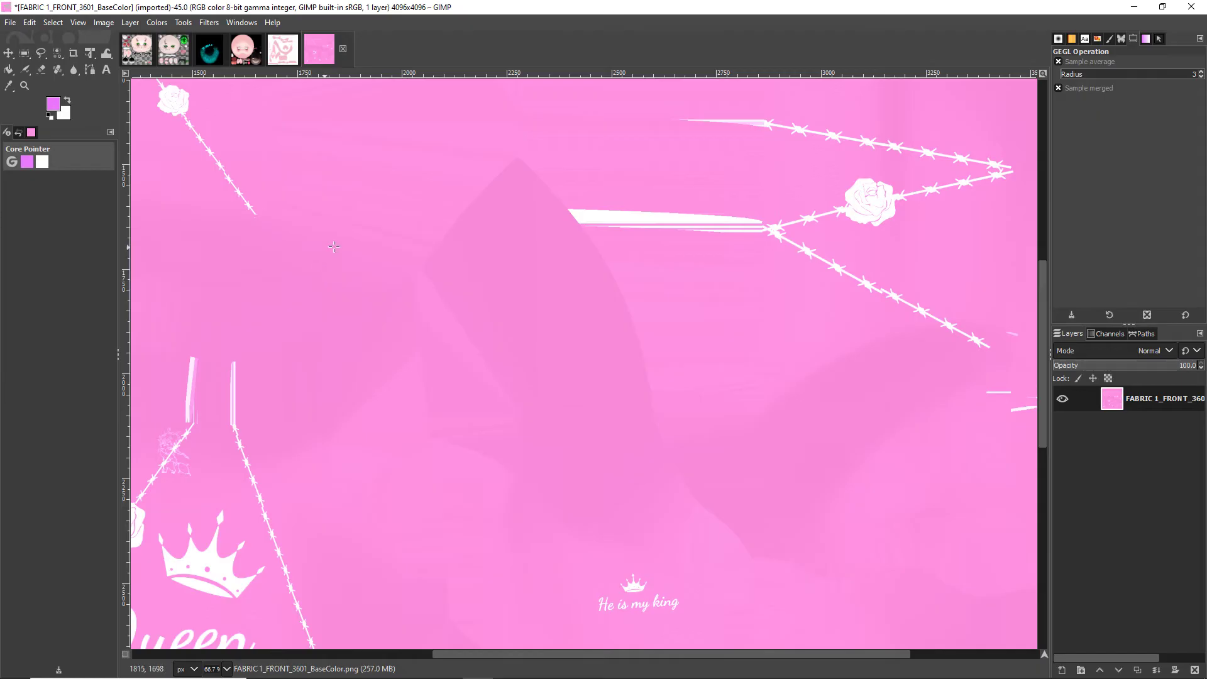
mouse_move(377, 258)
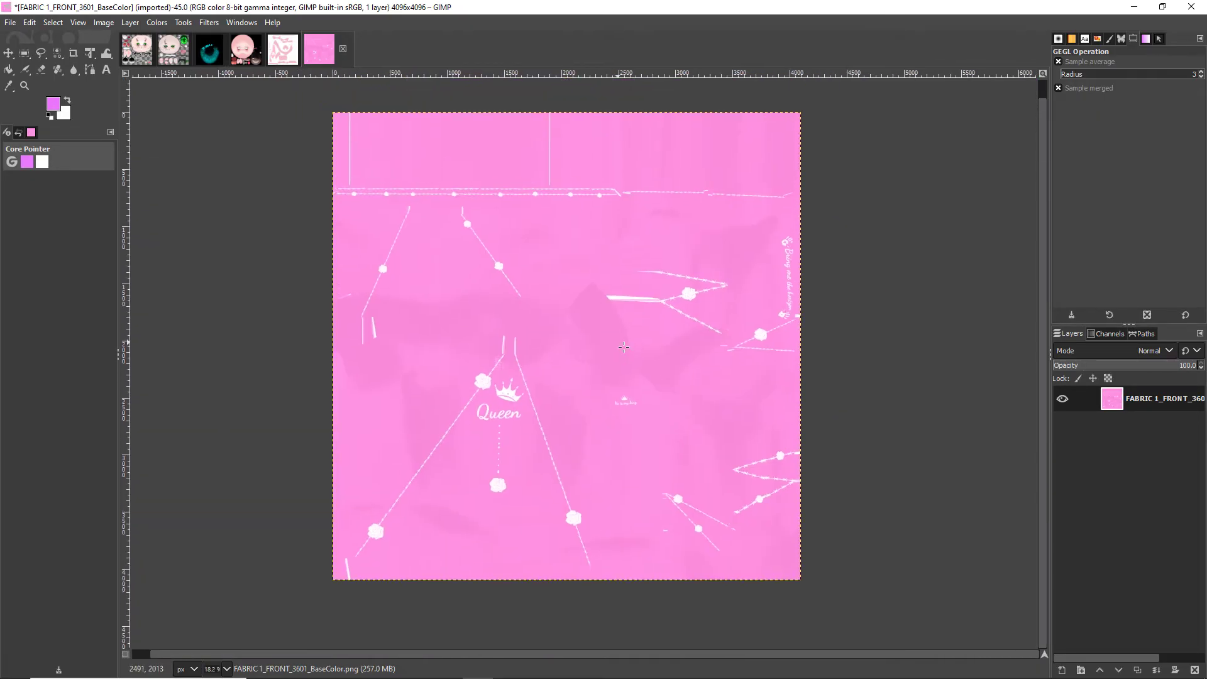
mouse_move(633, 347)
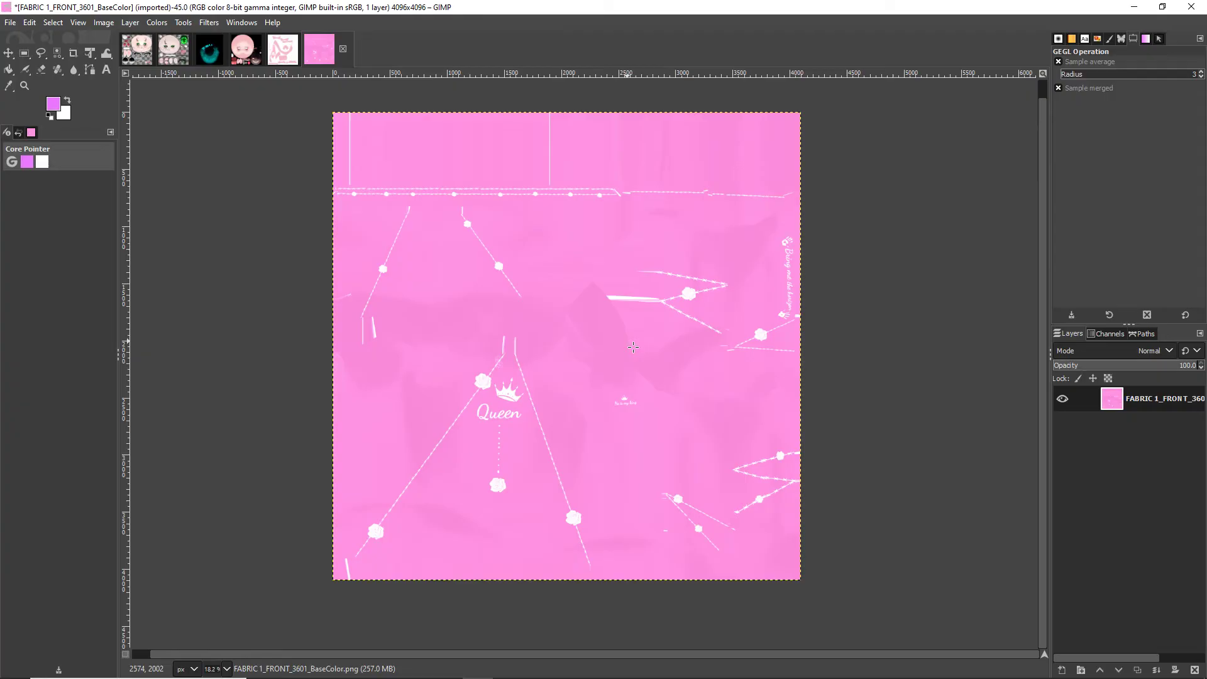
Overwrite FABRIC 1_FRONT_3601_BaseColor.png with the recoloured pink texture
click(10, 22)
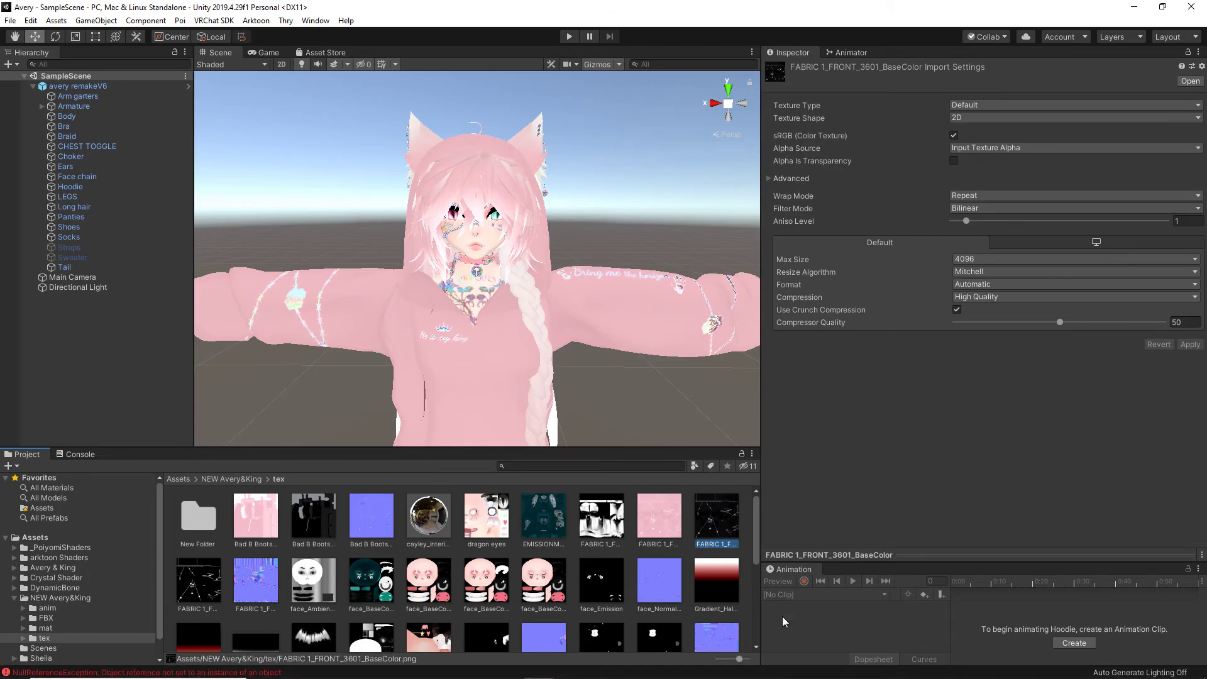
Select the avery remakeV6 avatar object in Unity's Hierarchy
click(79, 85)
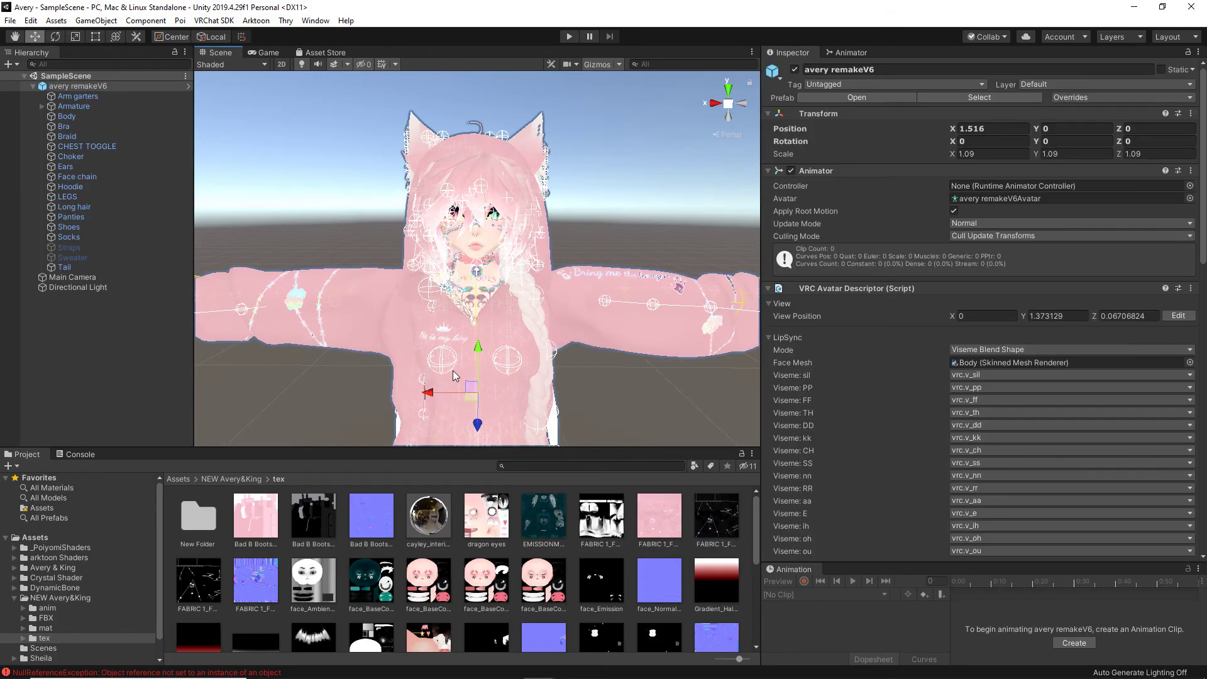